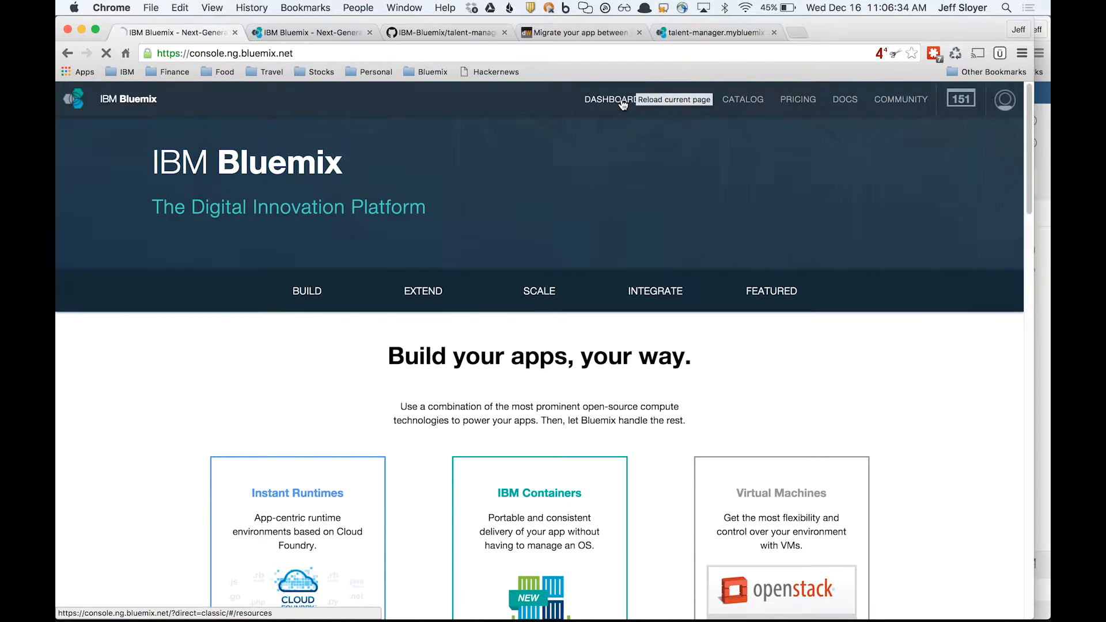
Open the talent-manager app's overview from the dashboard's demos space.
left_click(606, 99)
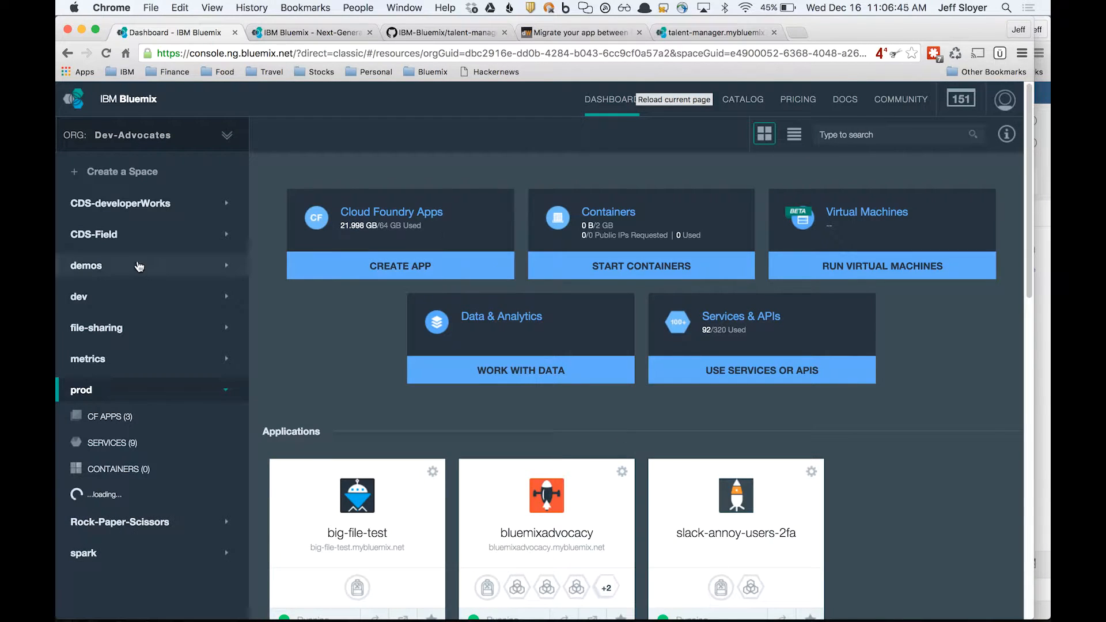
left_click(85, 266)
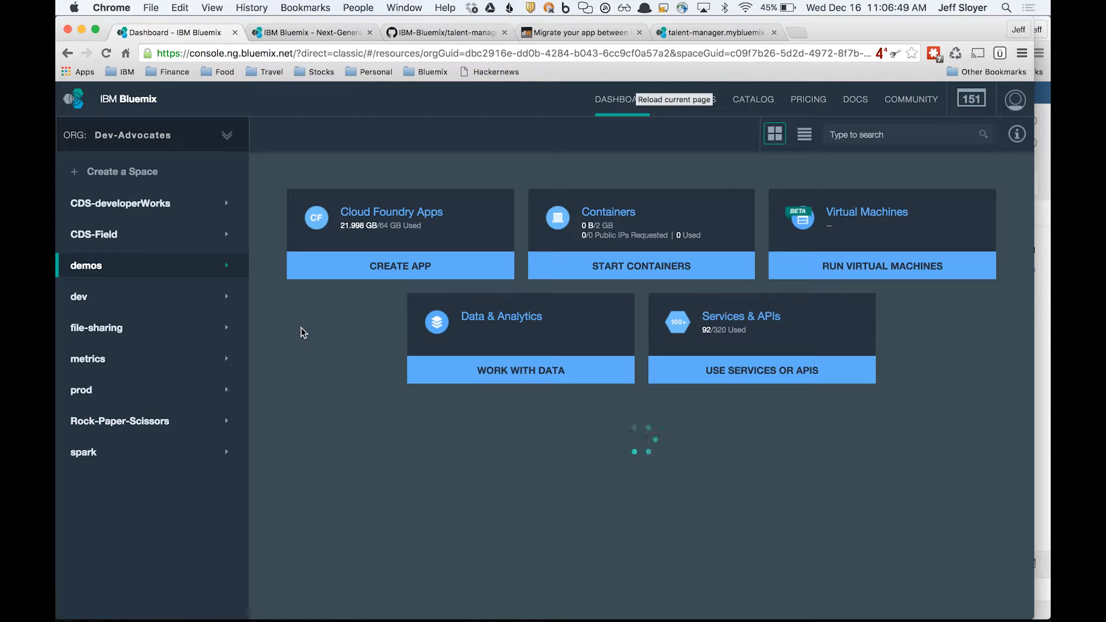
left_click(86, 266)
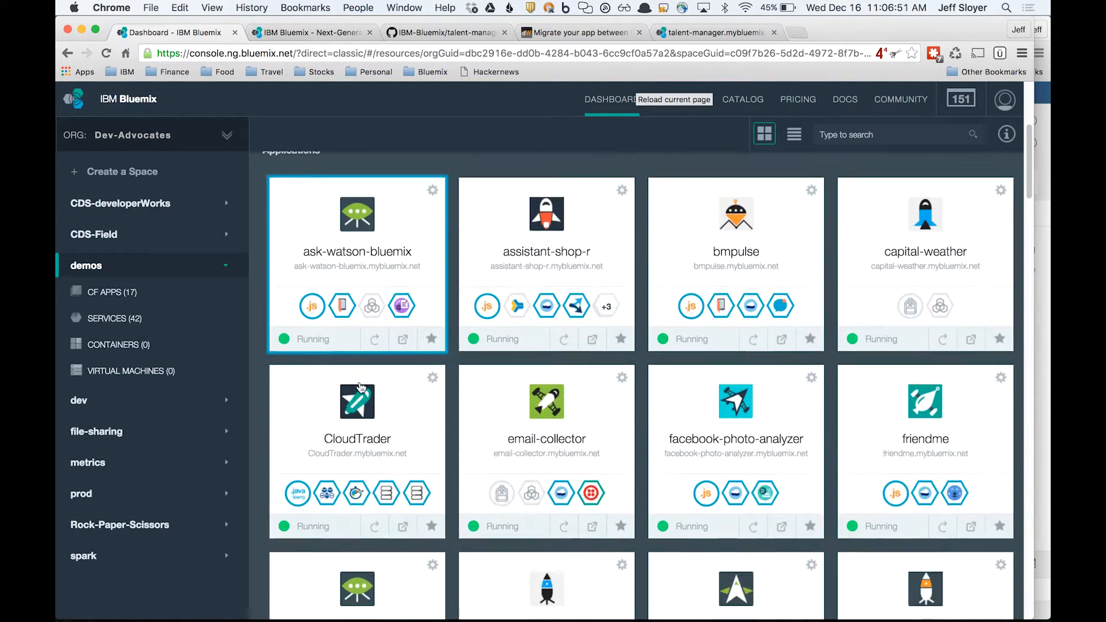
scroll("down", 3)
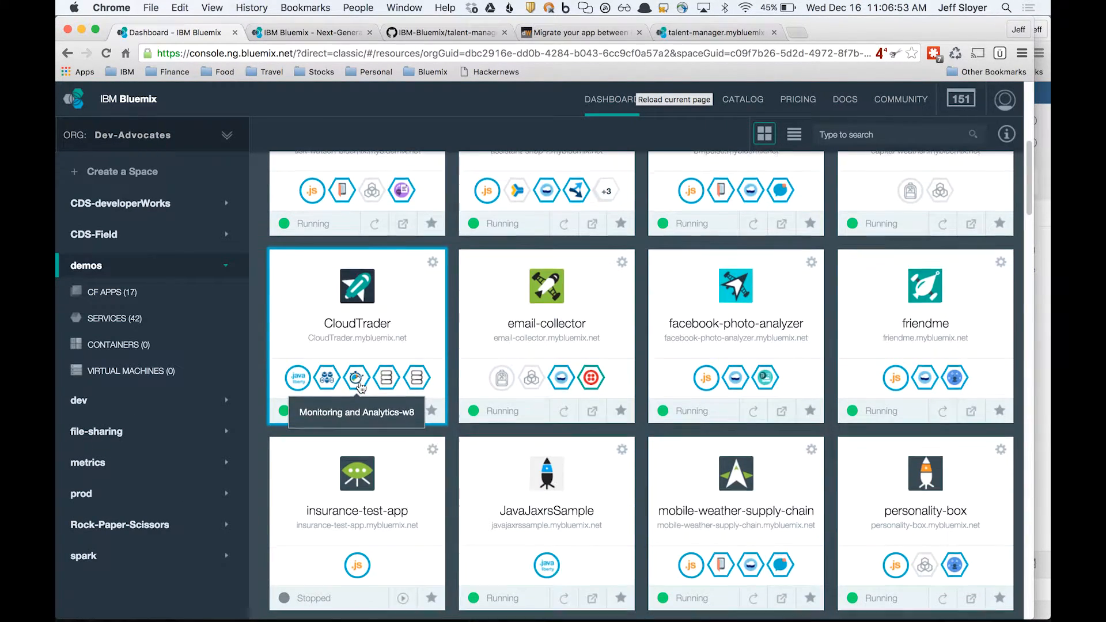
scroll("down", 3)
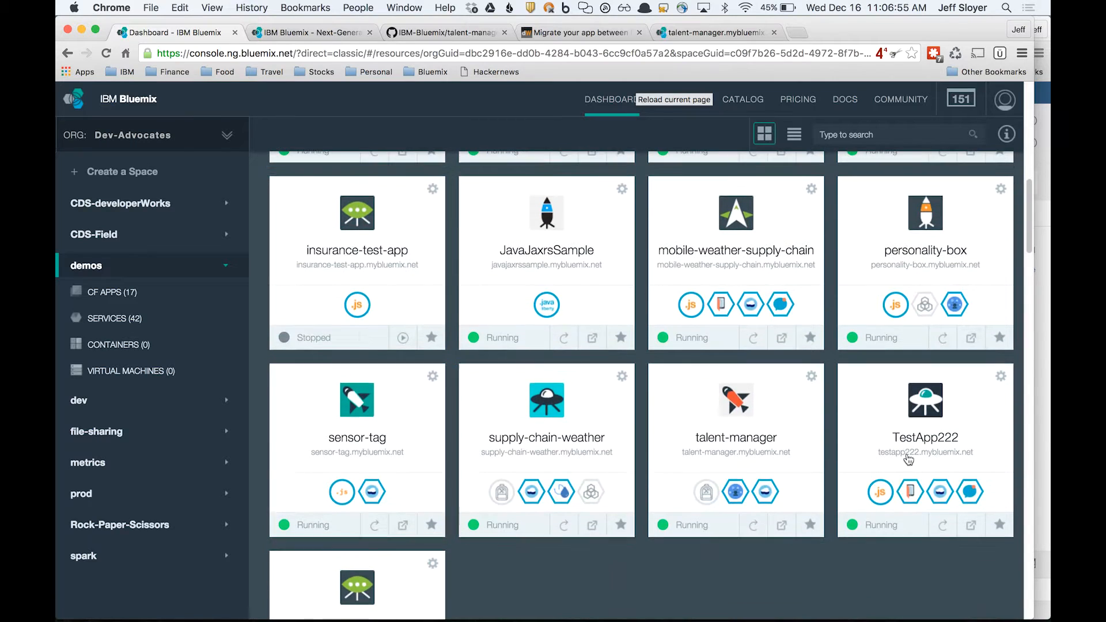
left_click(735, 437)
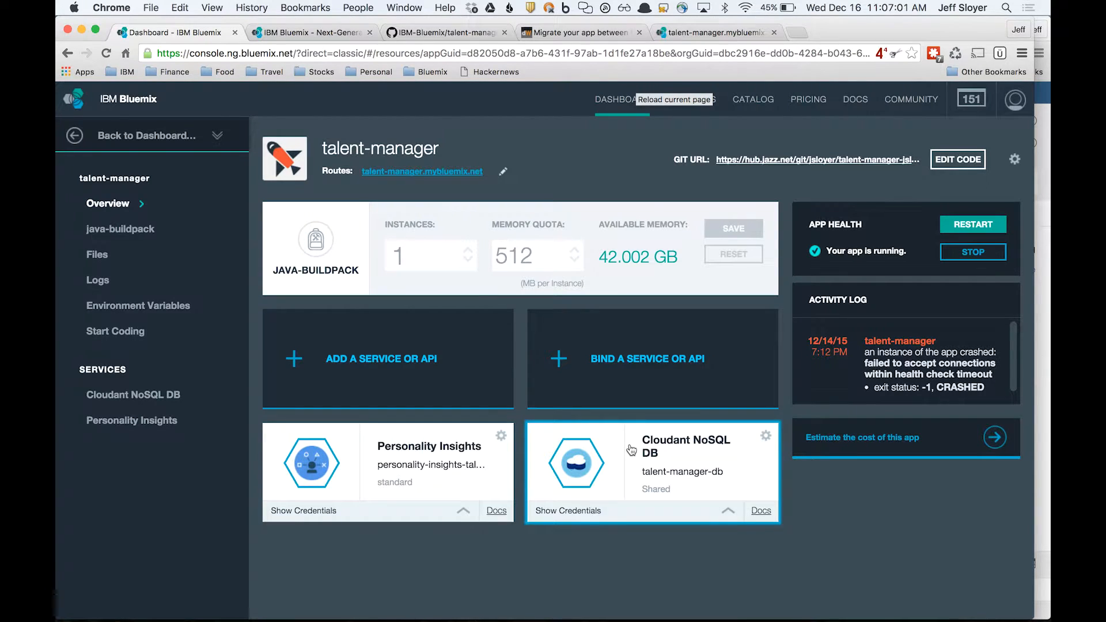
mouse_move(567, 313)
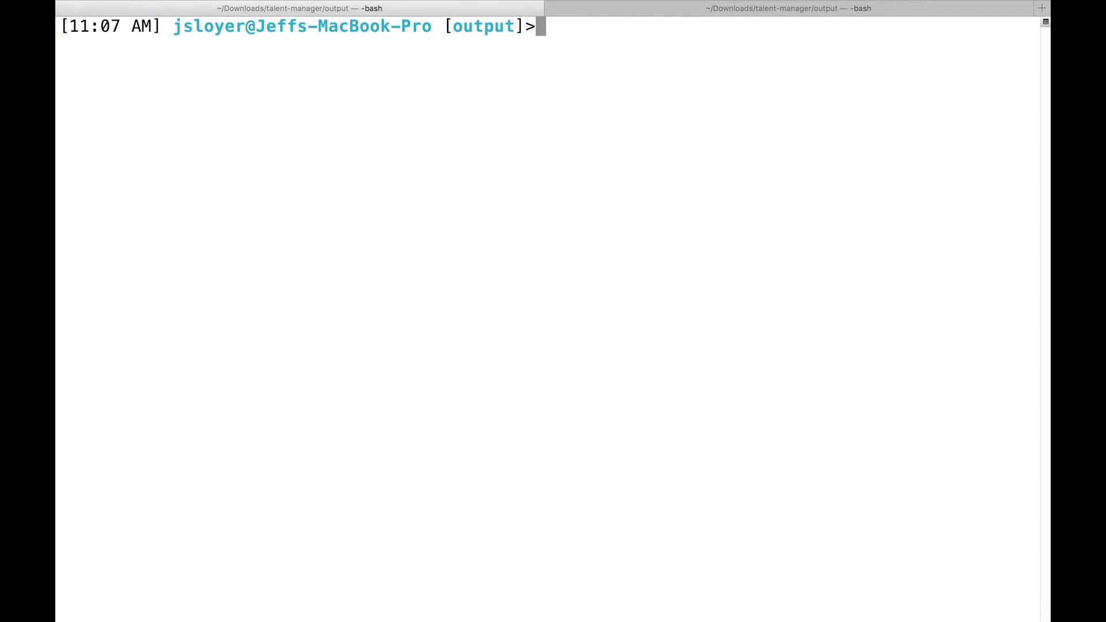
Check talent-manager's status with cf app and select its talent-manager.mybluemix.net route.
type("cf ta")
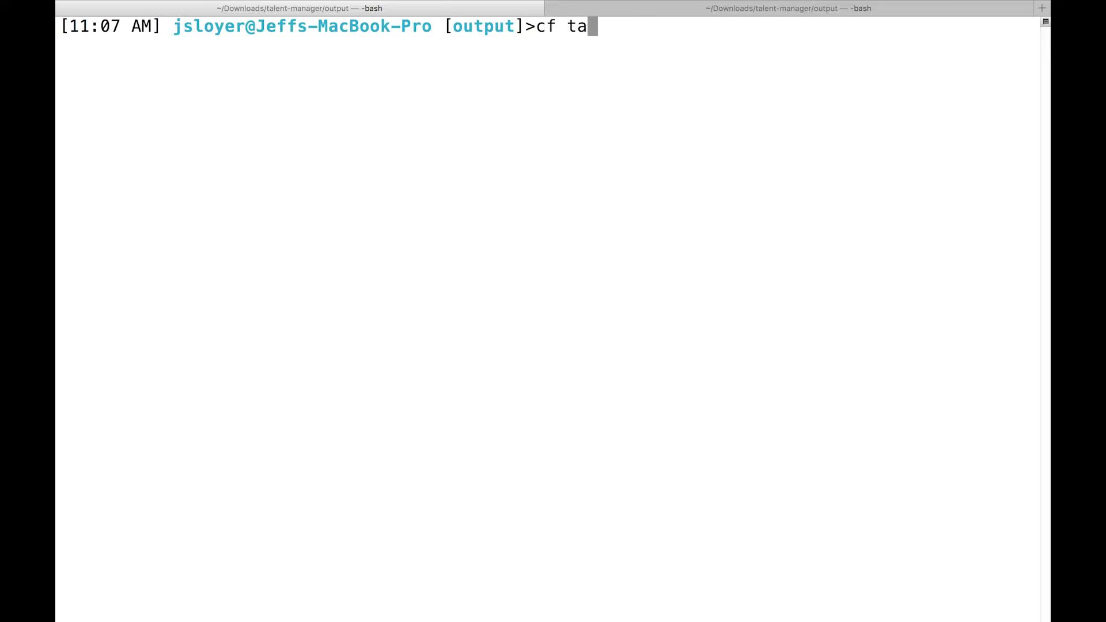
type("app talent-manager")
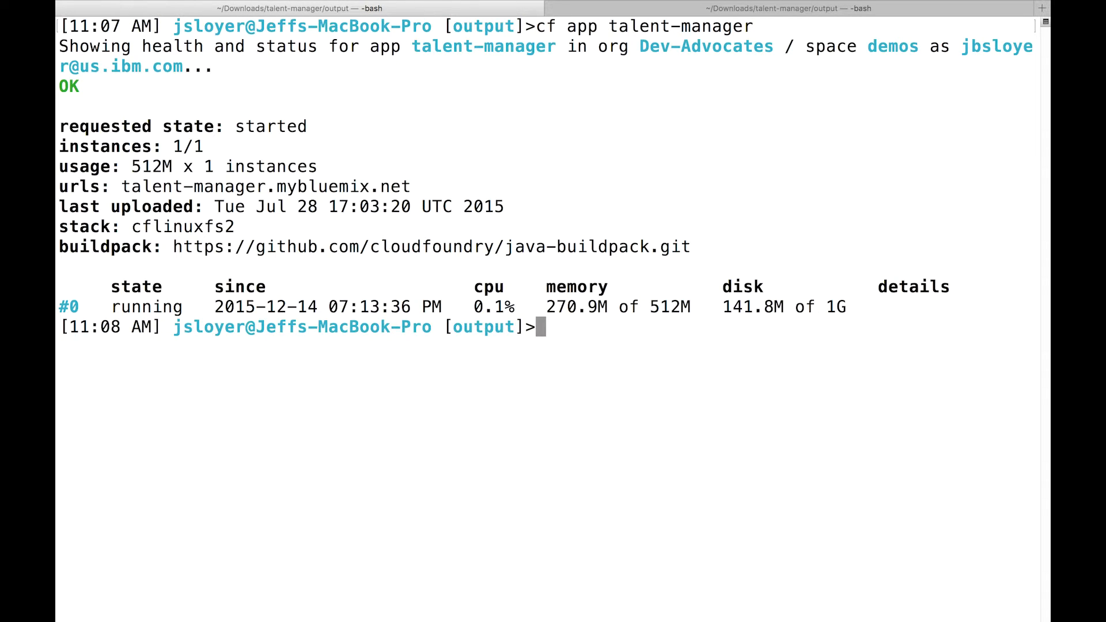
mouse_move(291, 190)
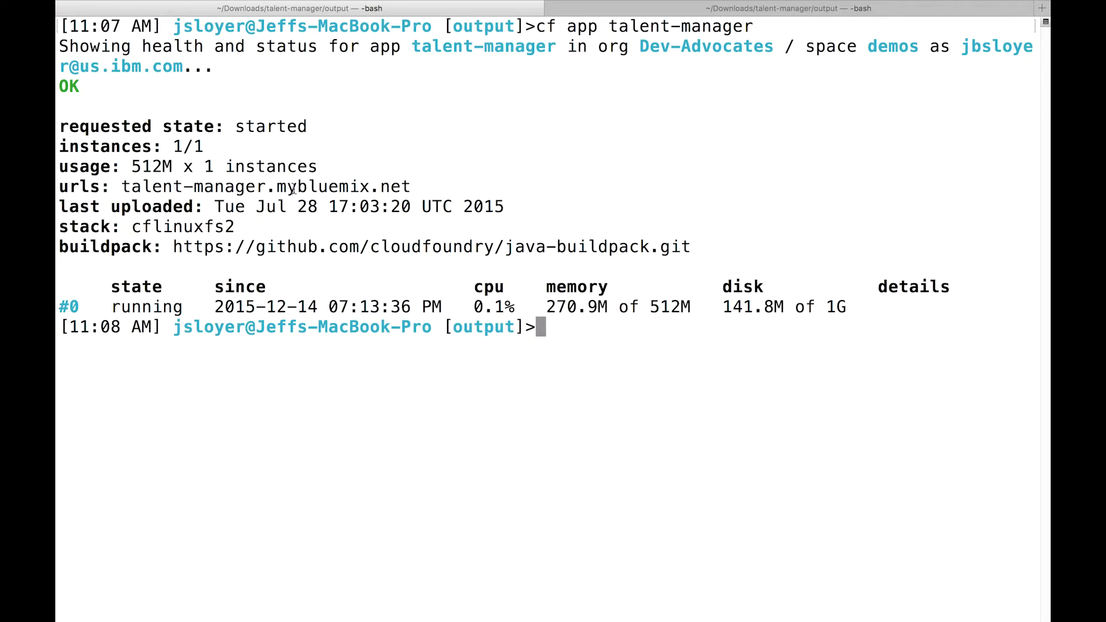
double_click(301, 187)
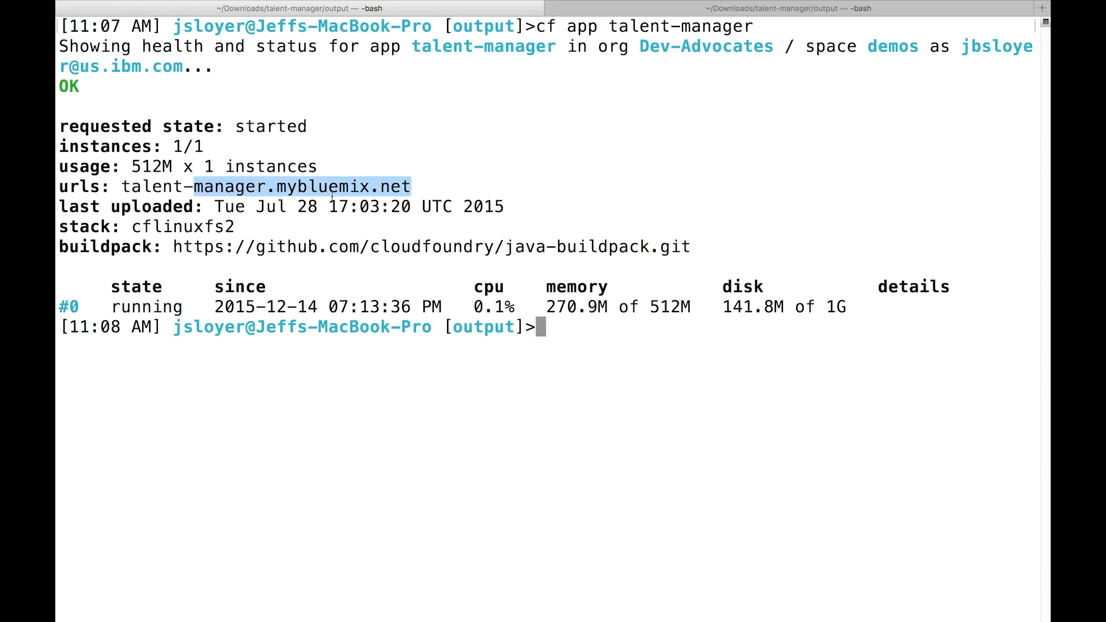
type("cf")
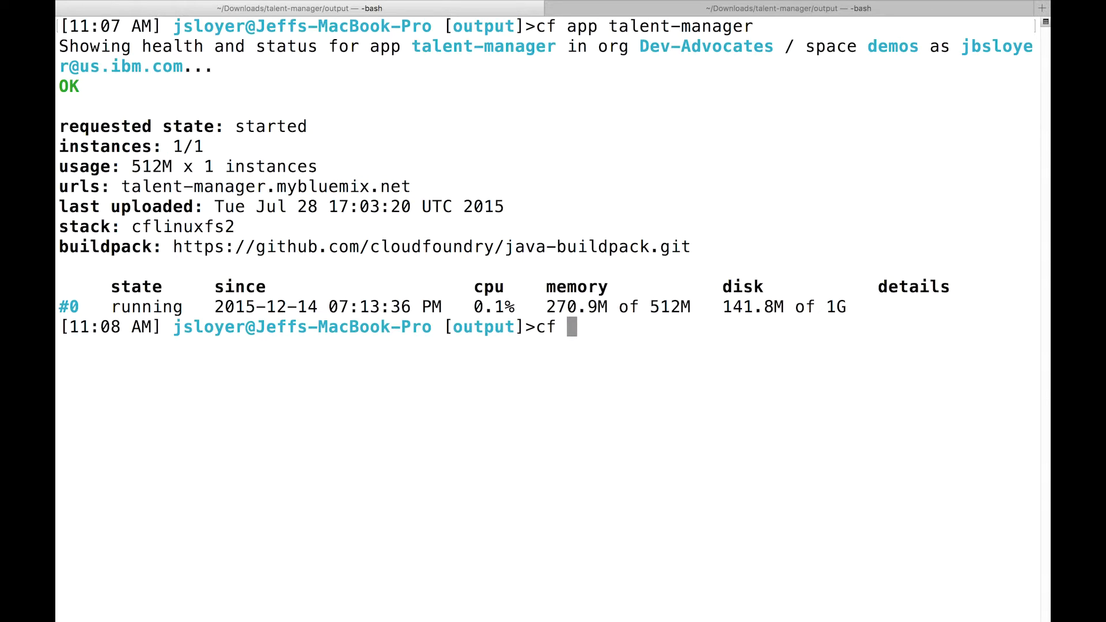
Log in to api.au-syd.bluemix.net as jbsloyer, choosing org 2 (Dev-Advocates) and space 3 (demos).
type("login -a")
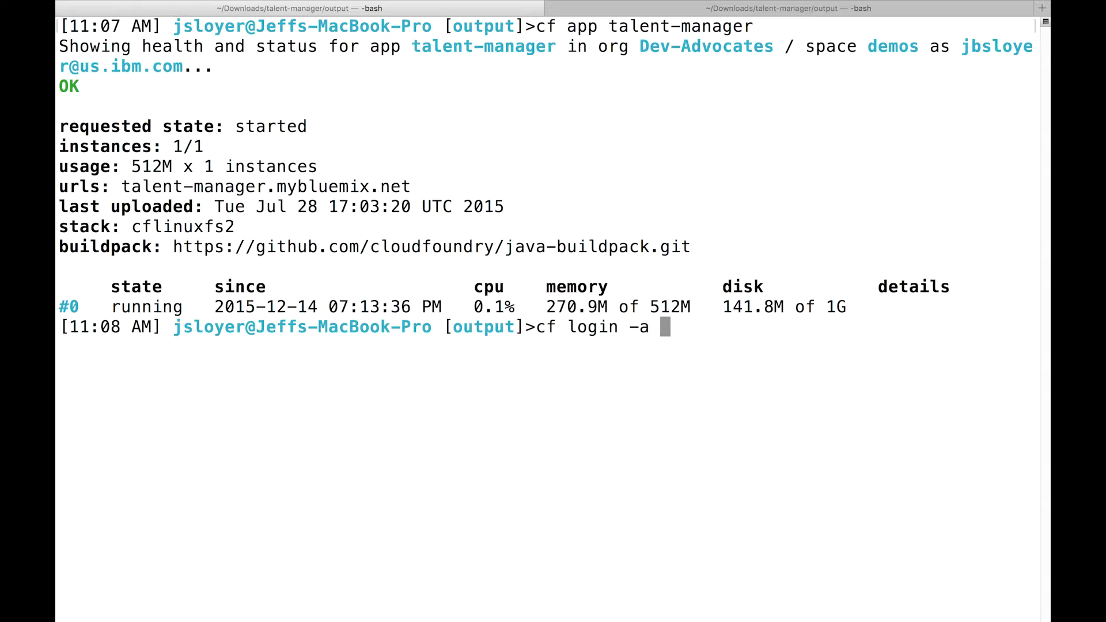
type("https:")
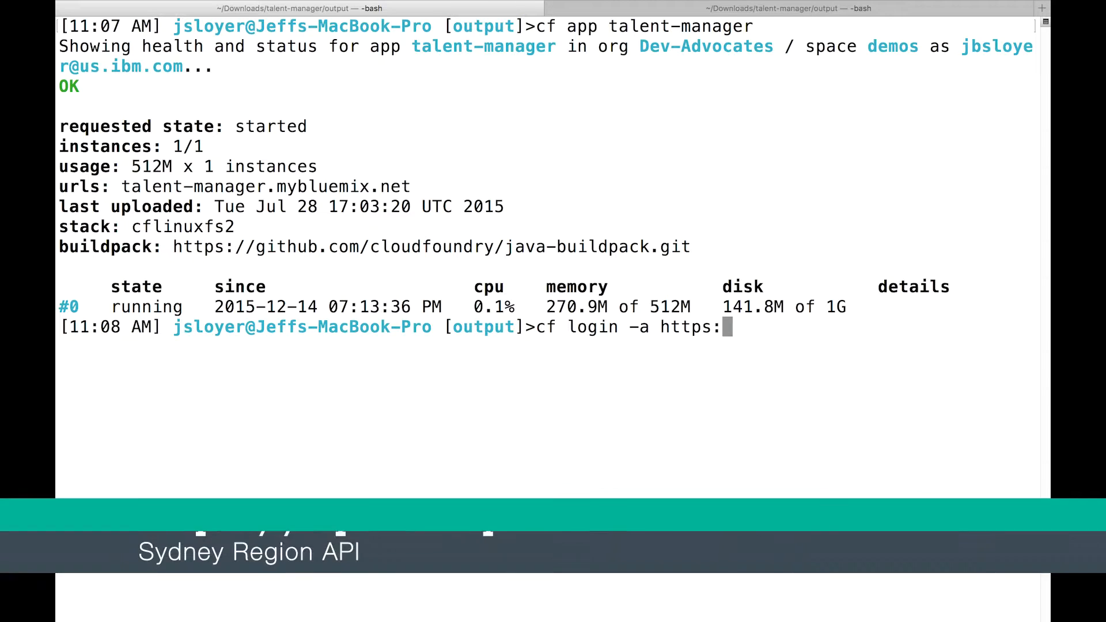
type("//")
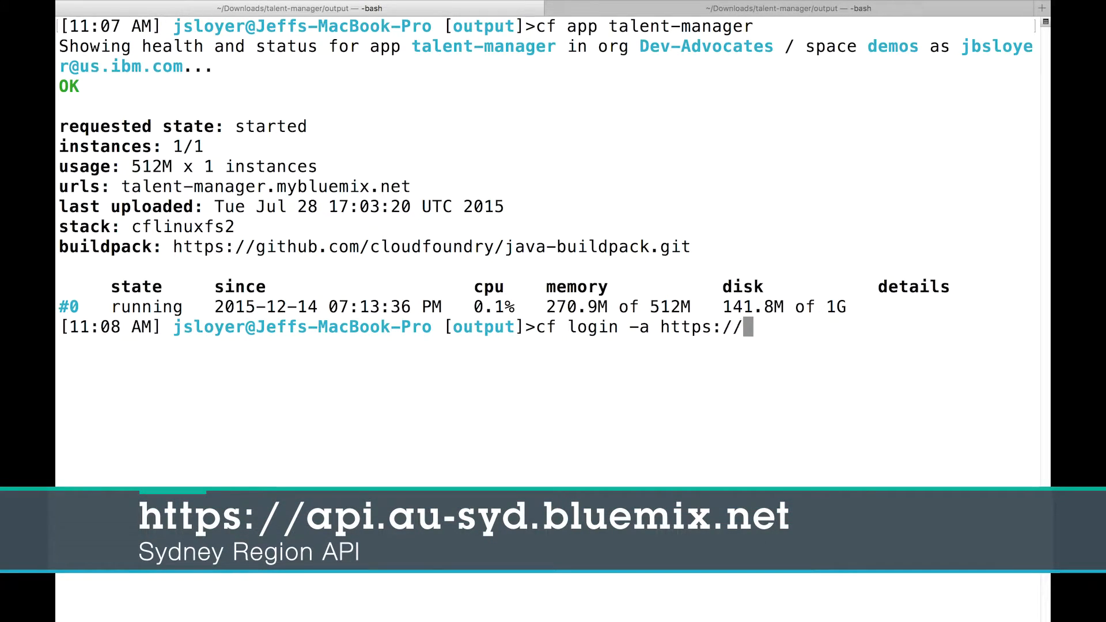
type("api.a")
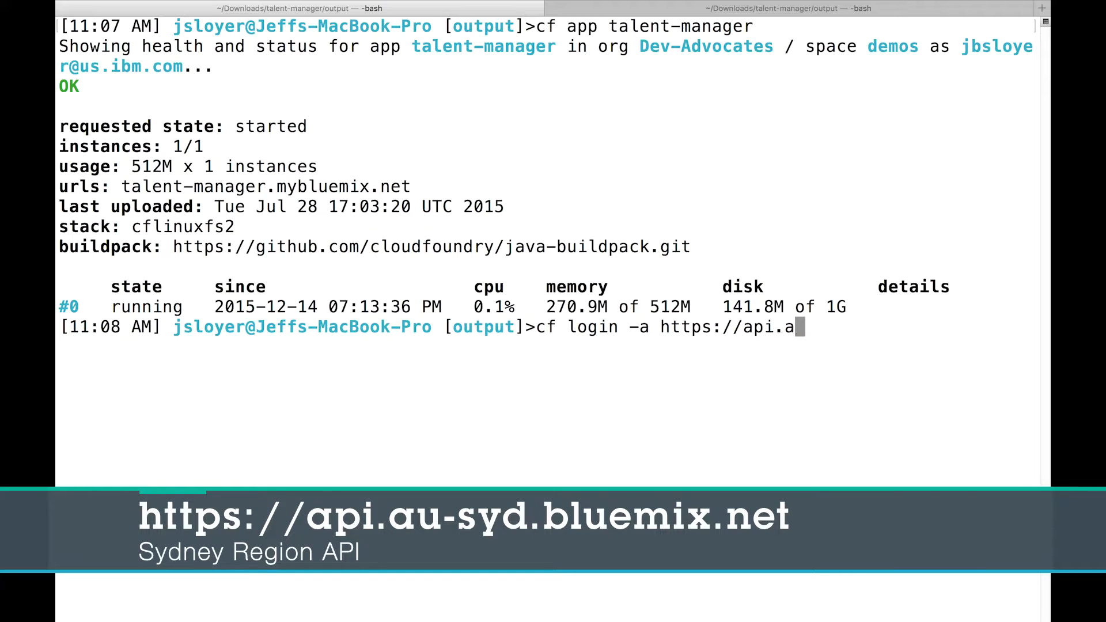
type("u-syd.b")
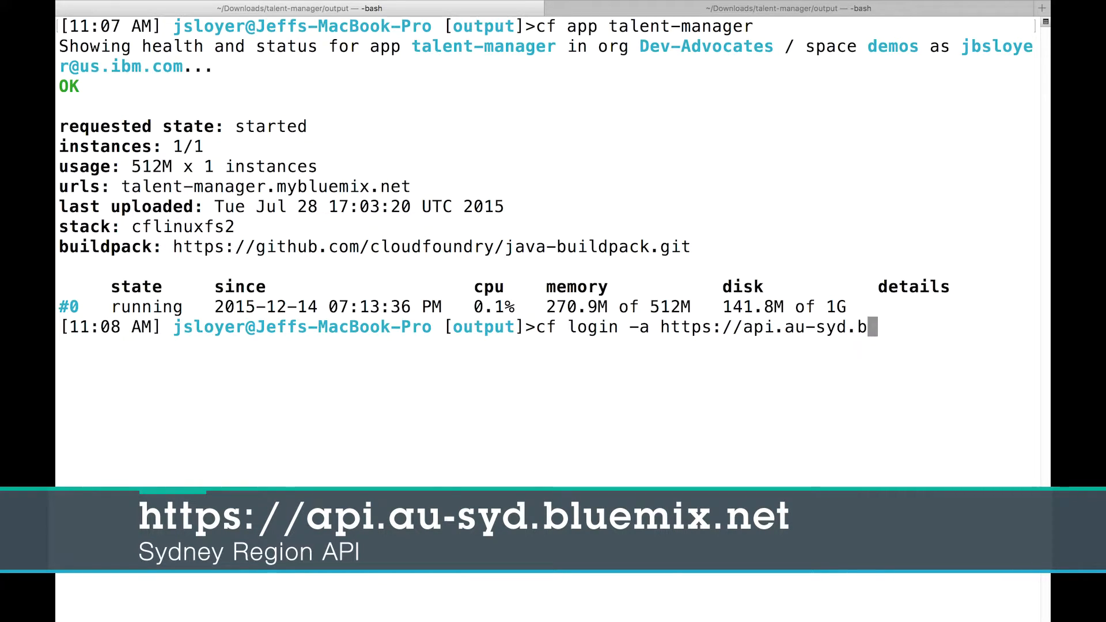
type("luemix.net")
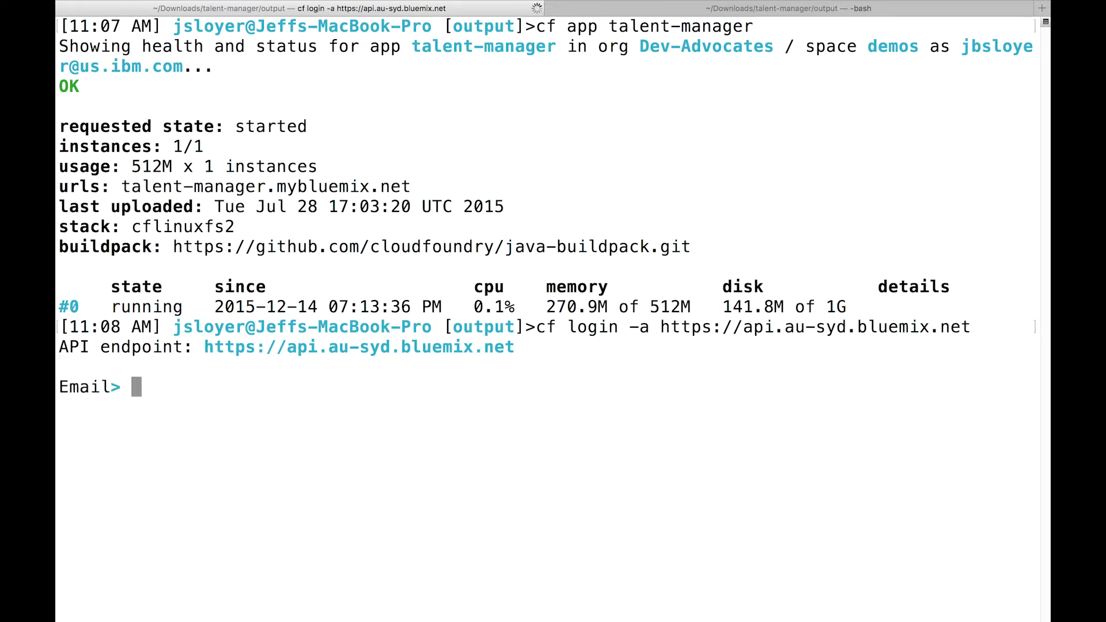
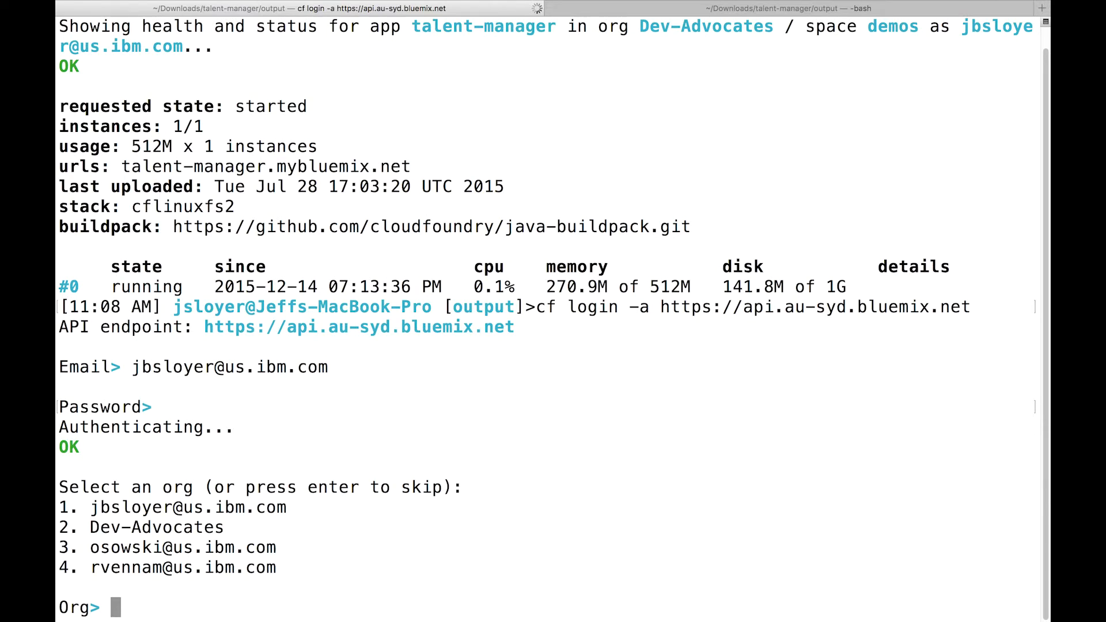
type("2")
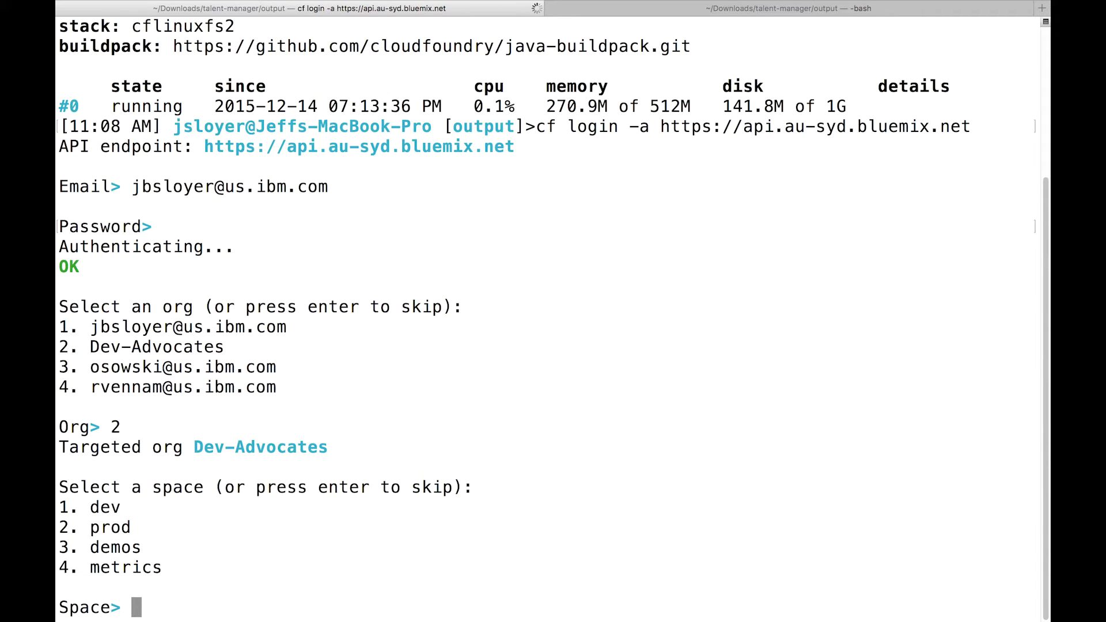
type("3")
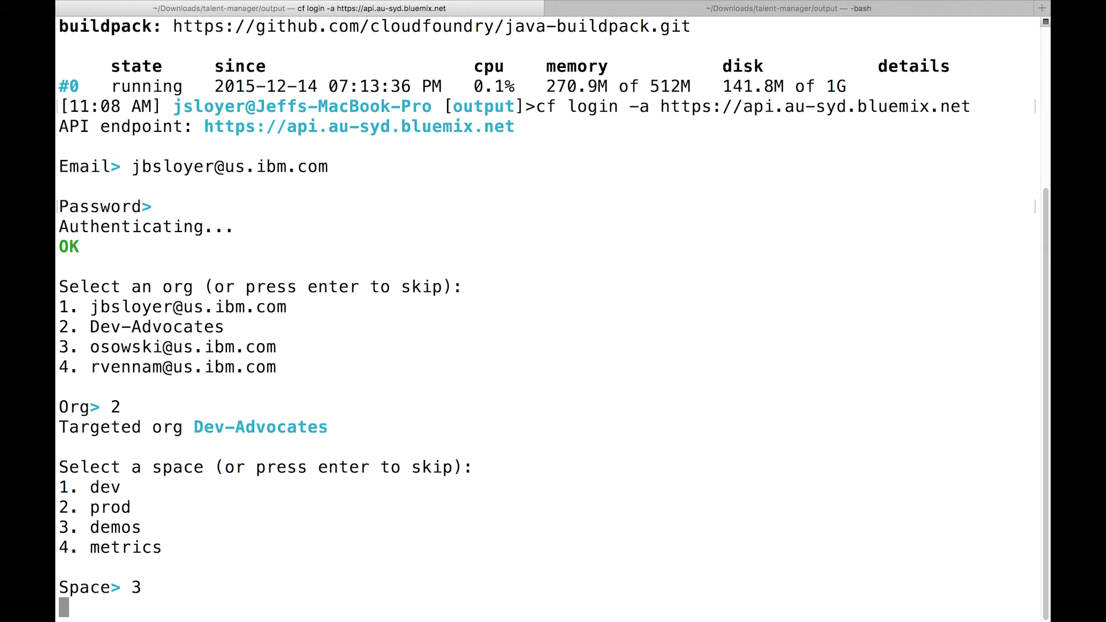
type("cf a")
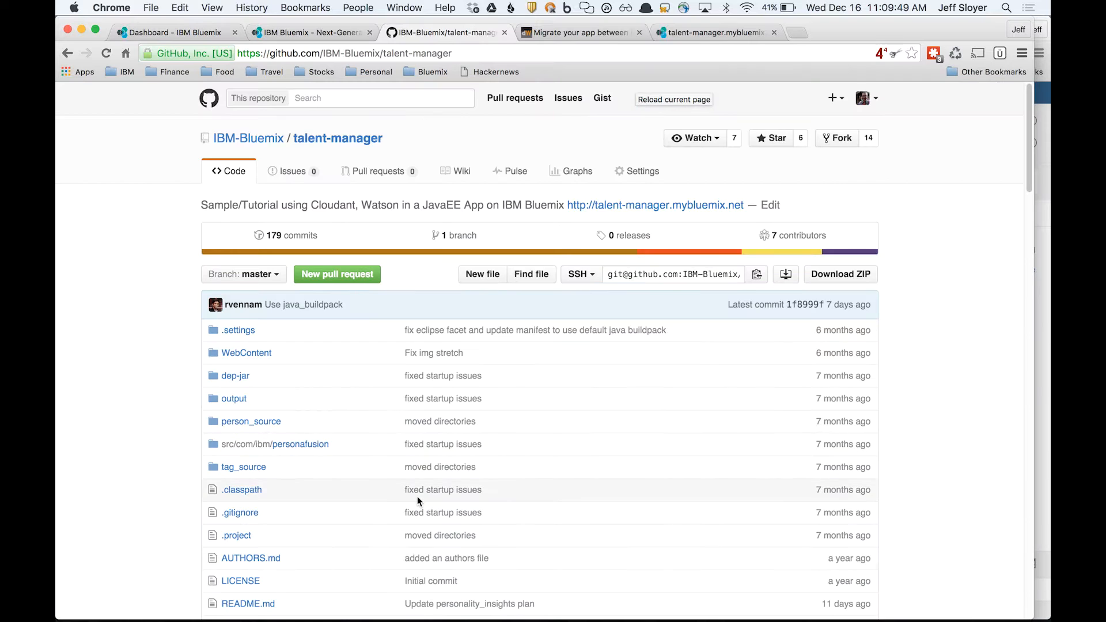
Create talent-manager-db (Cloudant Shared) and personality-insights-talent-manager (personality_insights tiered) services.
scroll("down", 3)
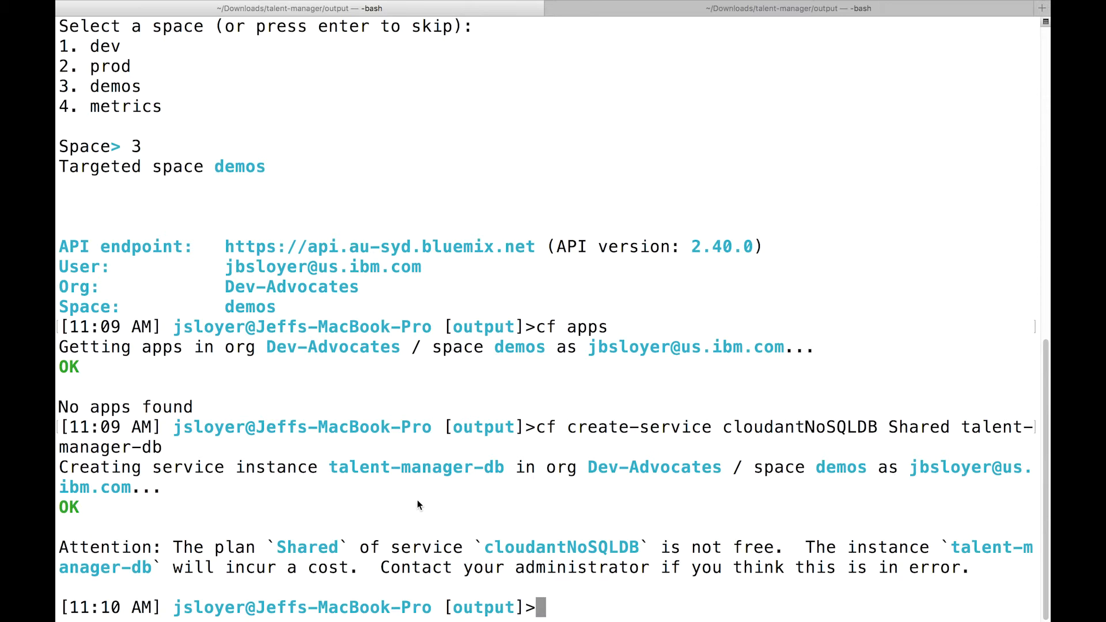
type("cf create-service personality_insights tiered personality-insights-talent-manager")
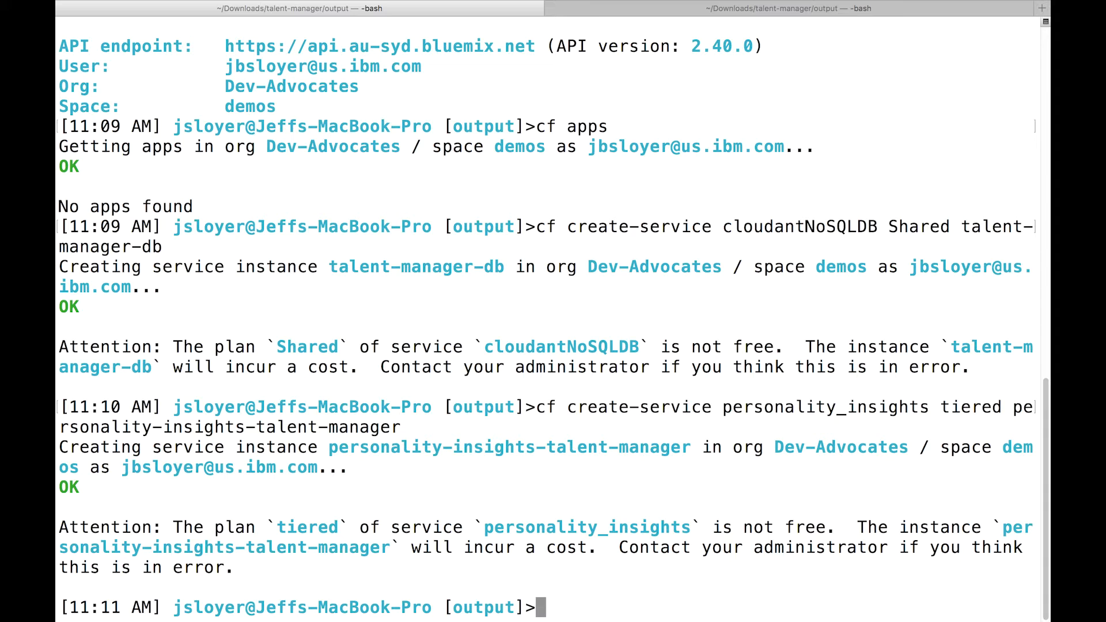
type("cf p")
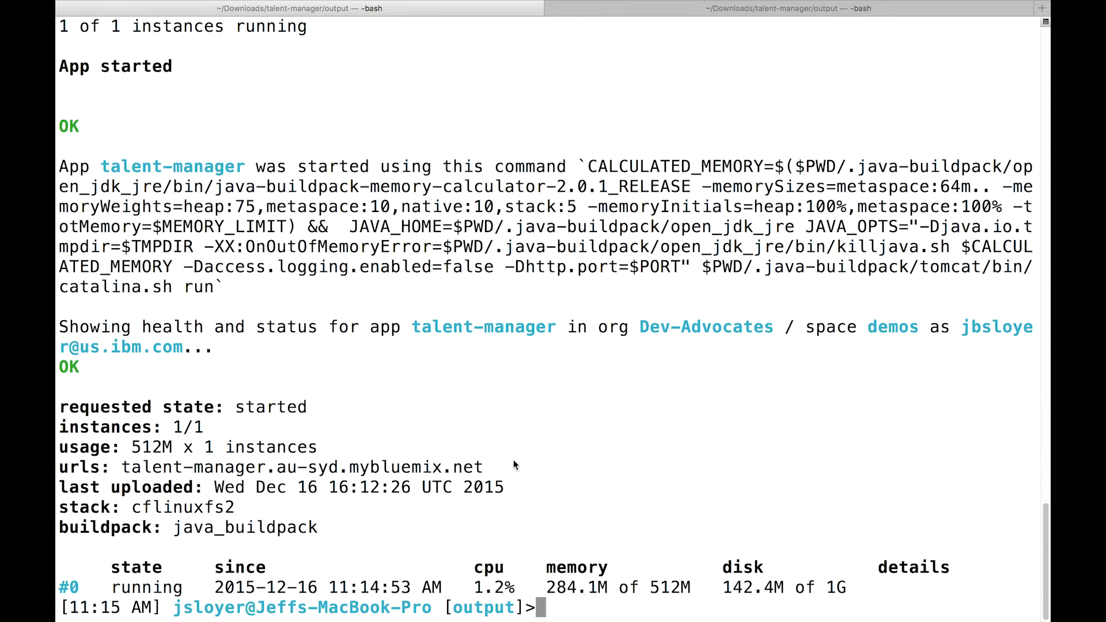
Select the new talent-manager.au-syd.mybluemix.net route in the push output.
left_click_drag(123, 467, 483, 467)
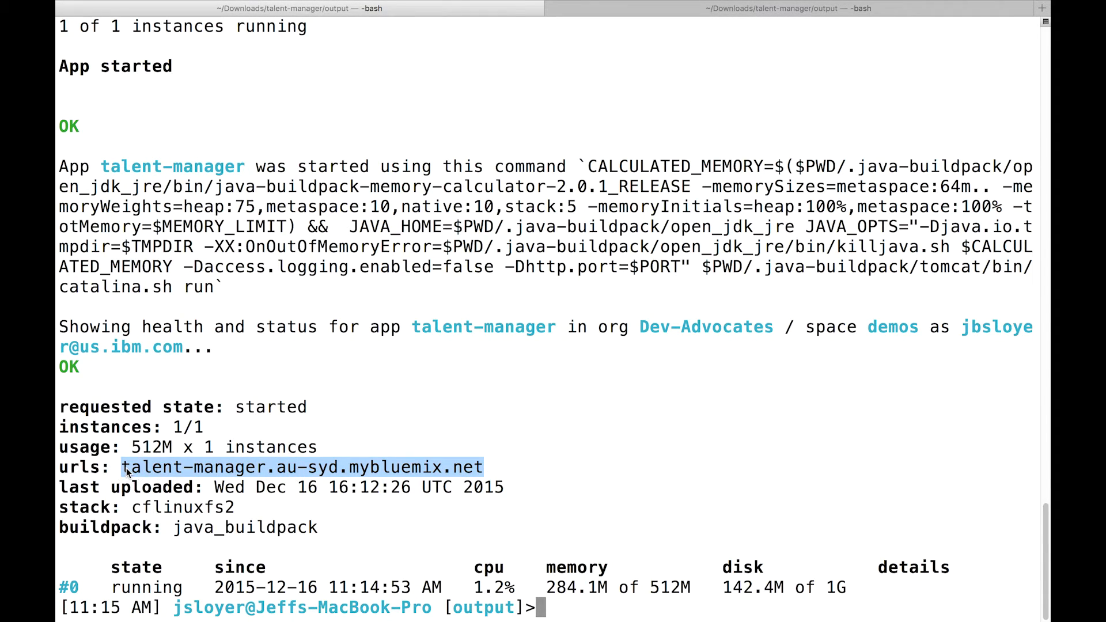
mouse_move(128, 472)
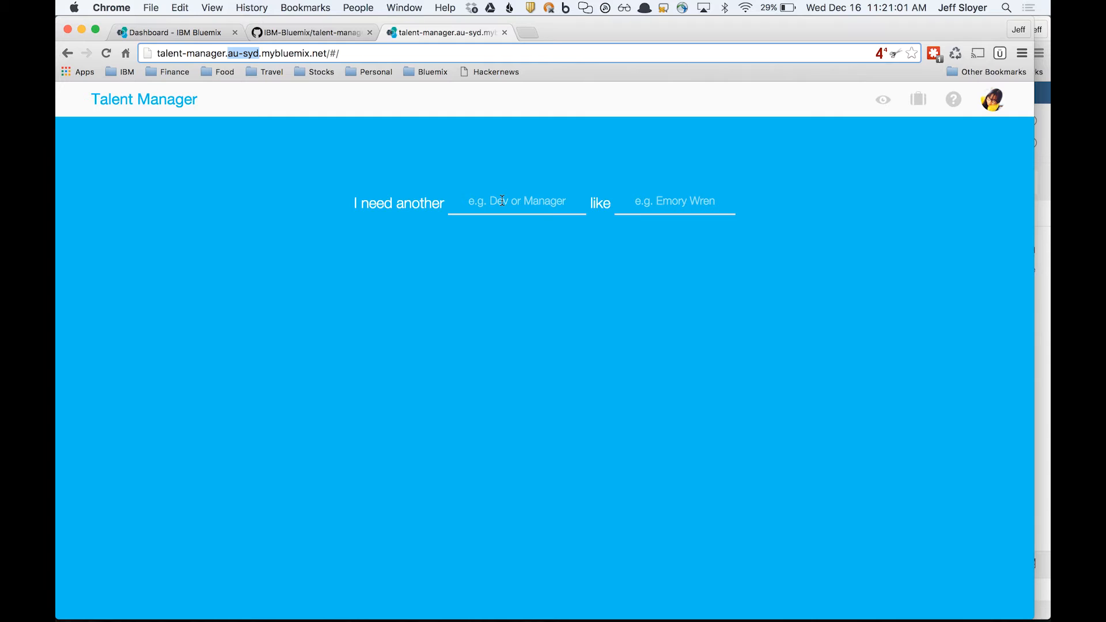
Filter candidates by role 'dev' and open the first candidate's profile.
type("dev")
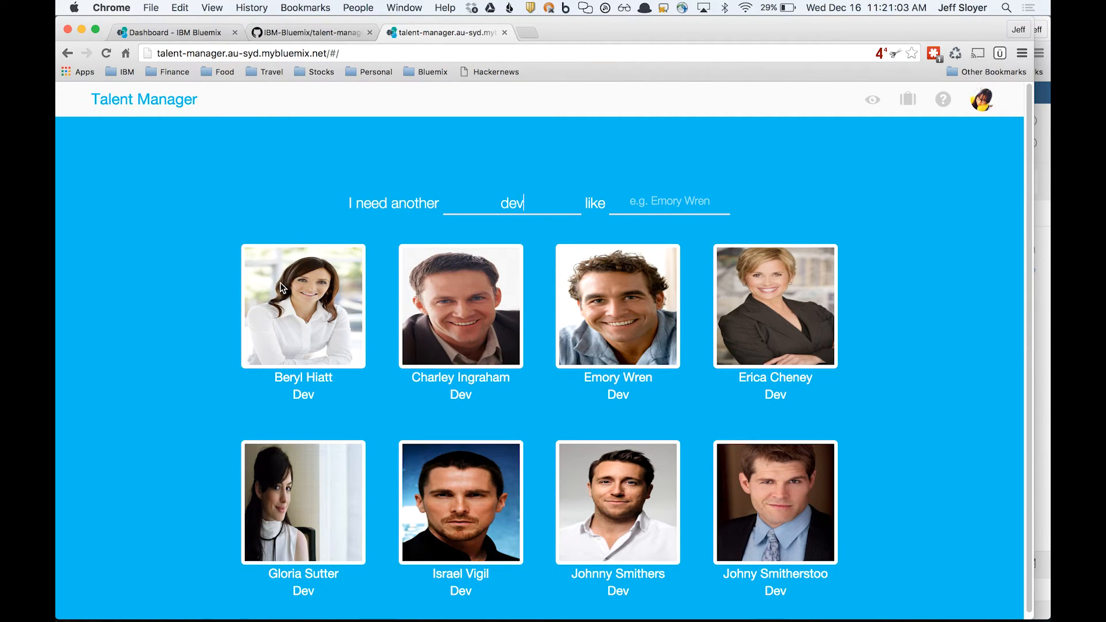
left_click(303, 306)
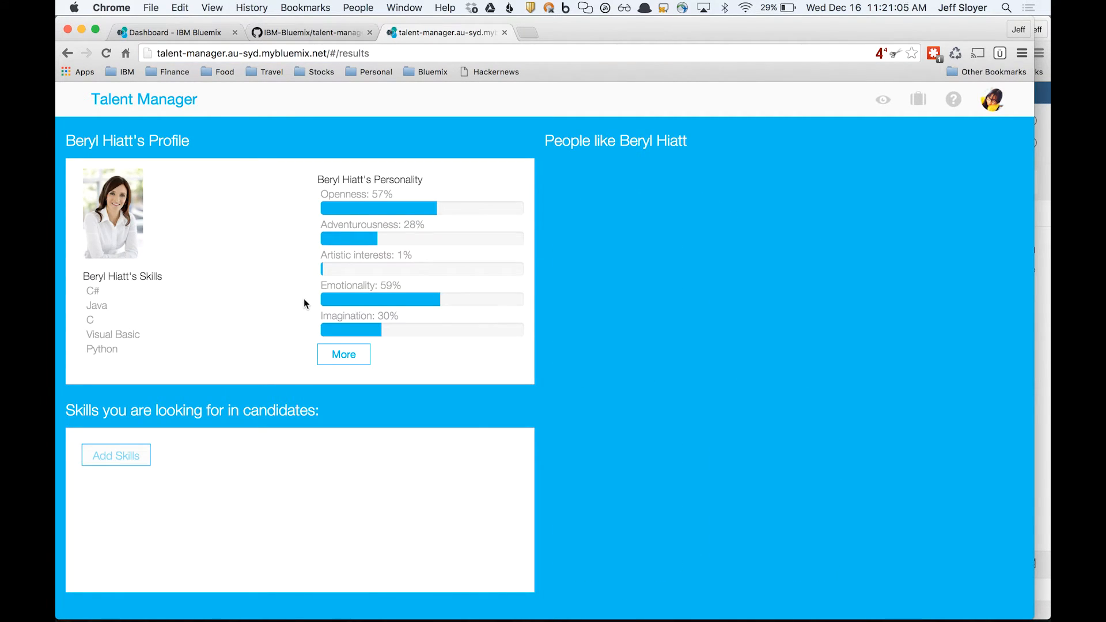